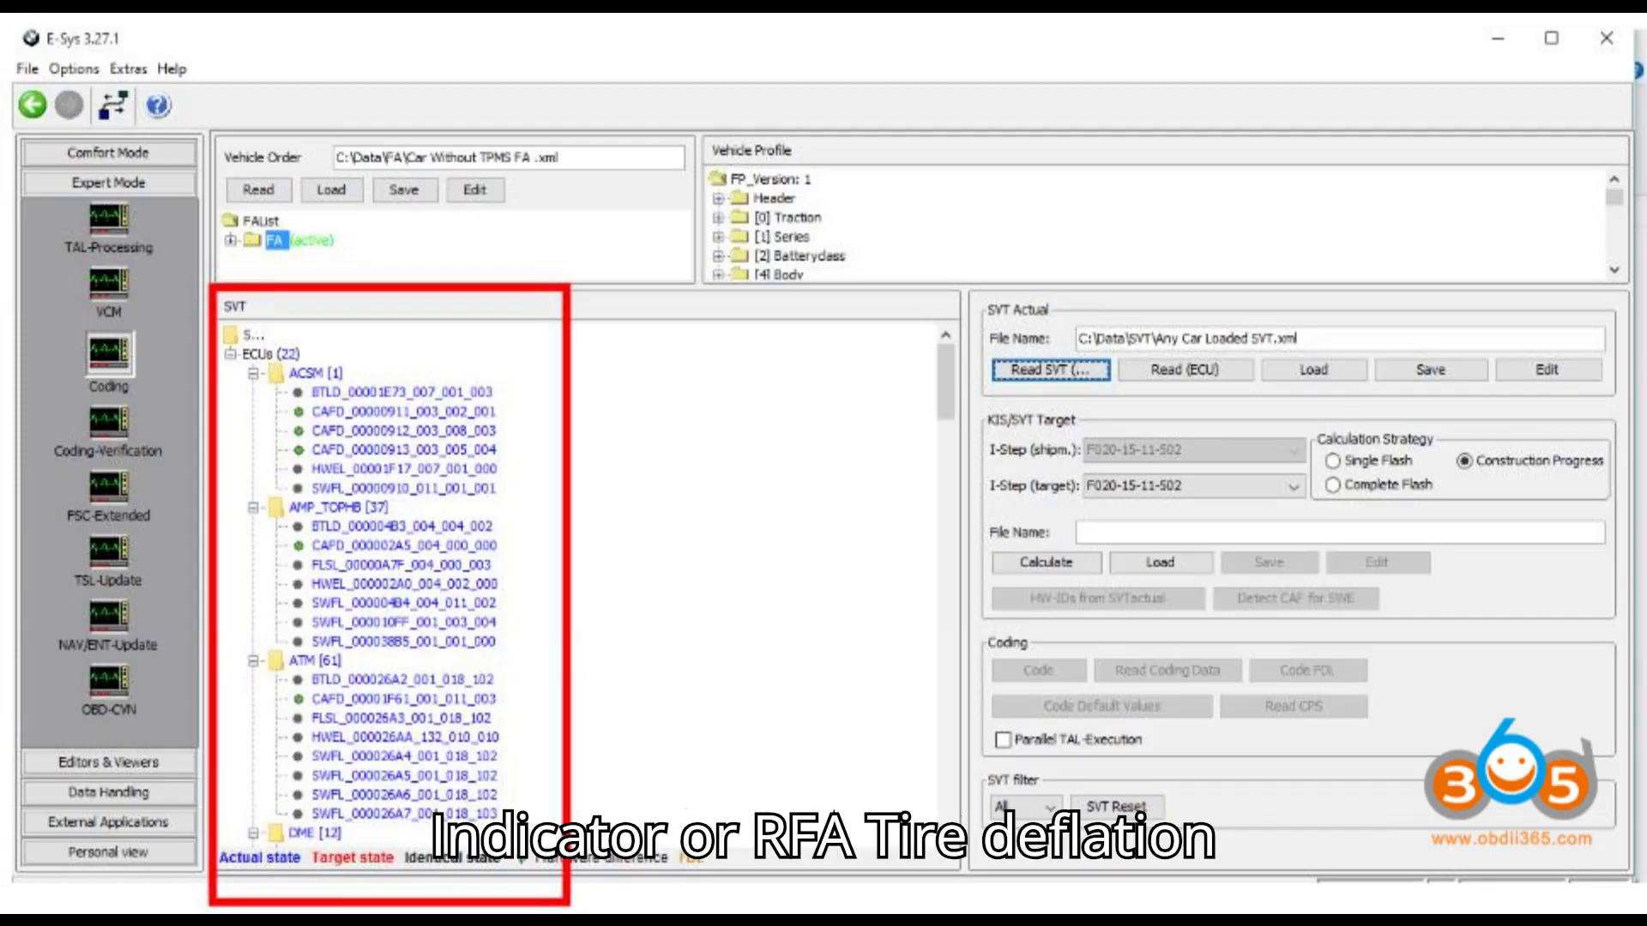
Step: Code the DSC [29] control unit from its SVT context menu and let TAL execution finish
right_click(1256, 501)
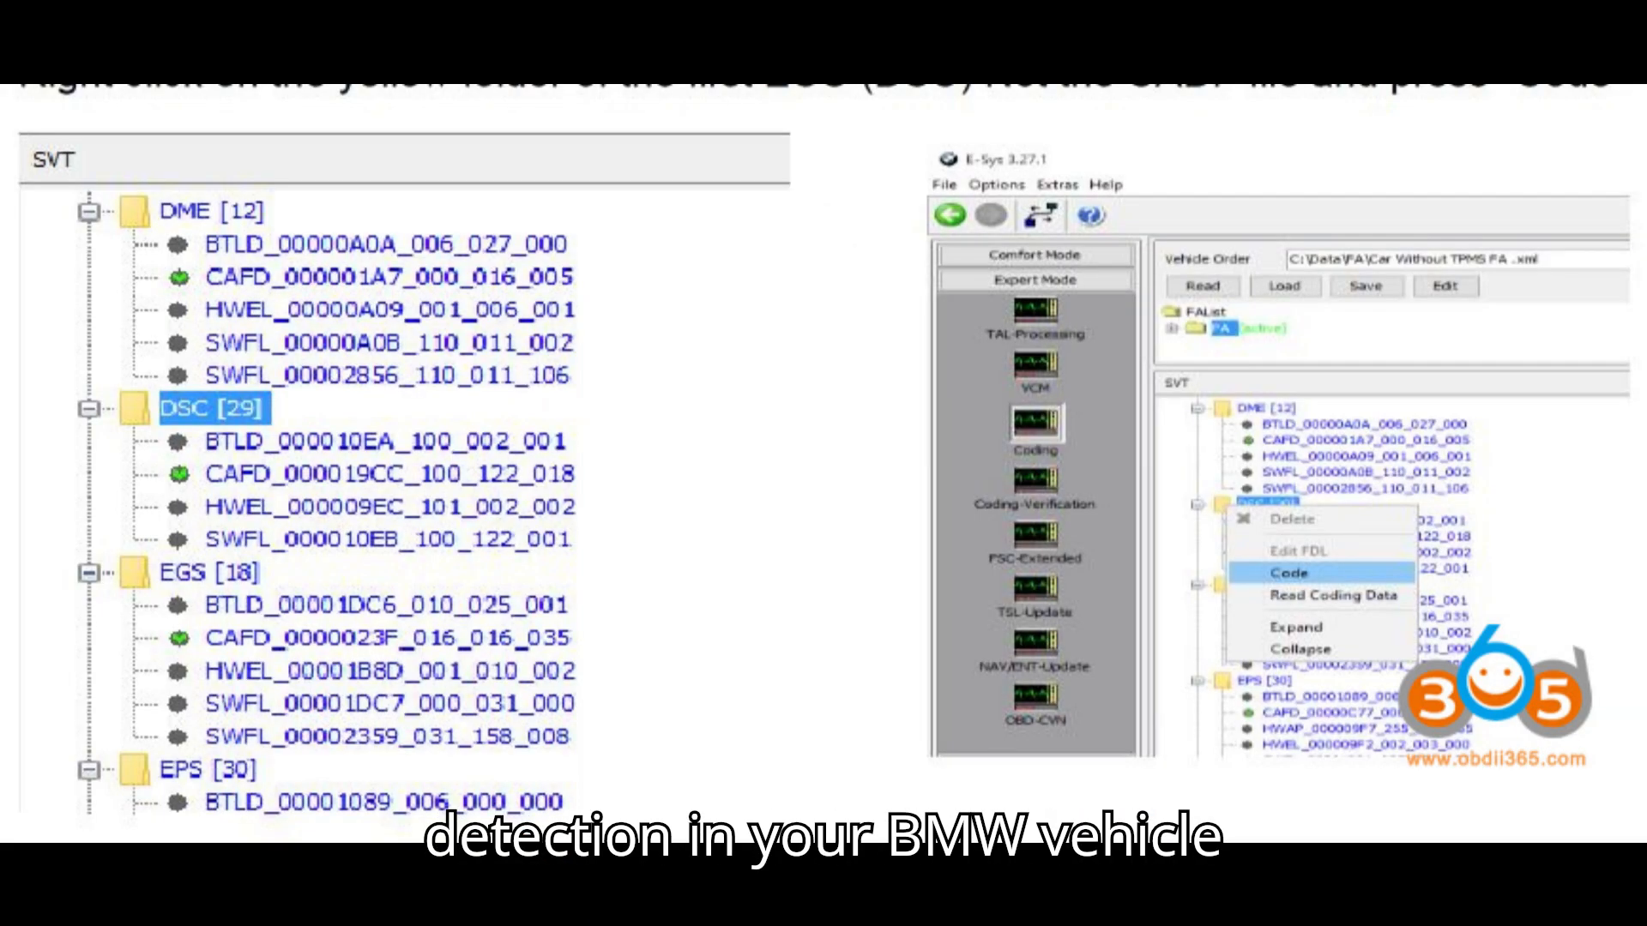
click(1290, 573)
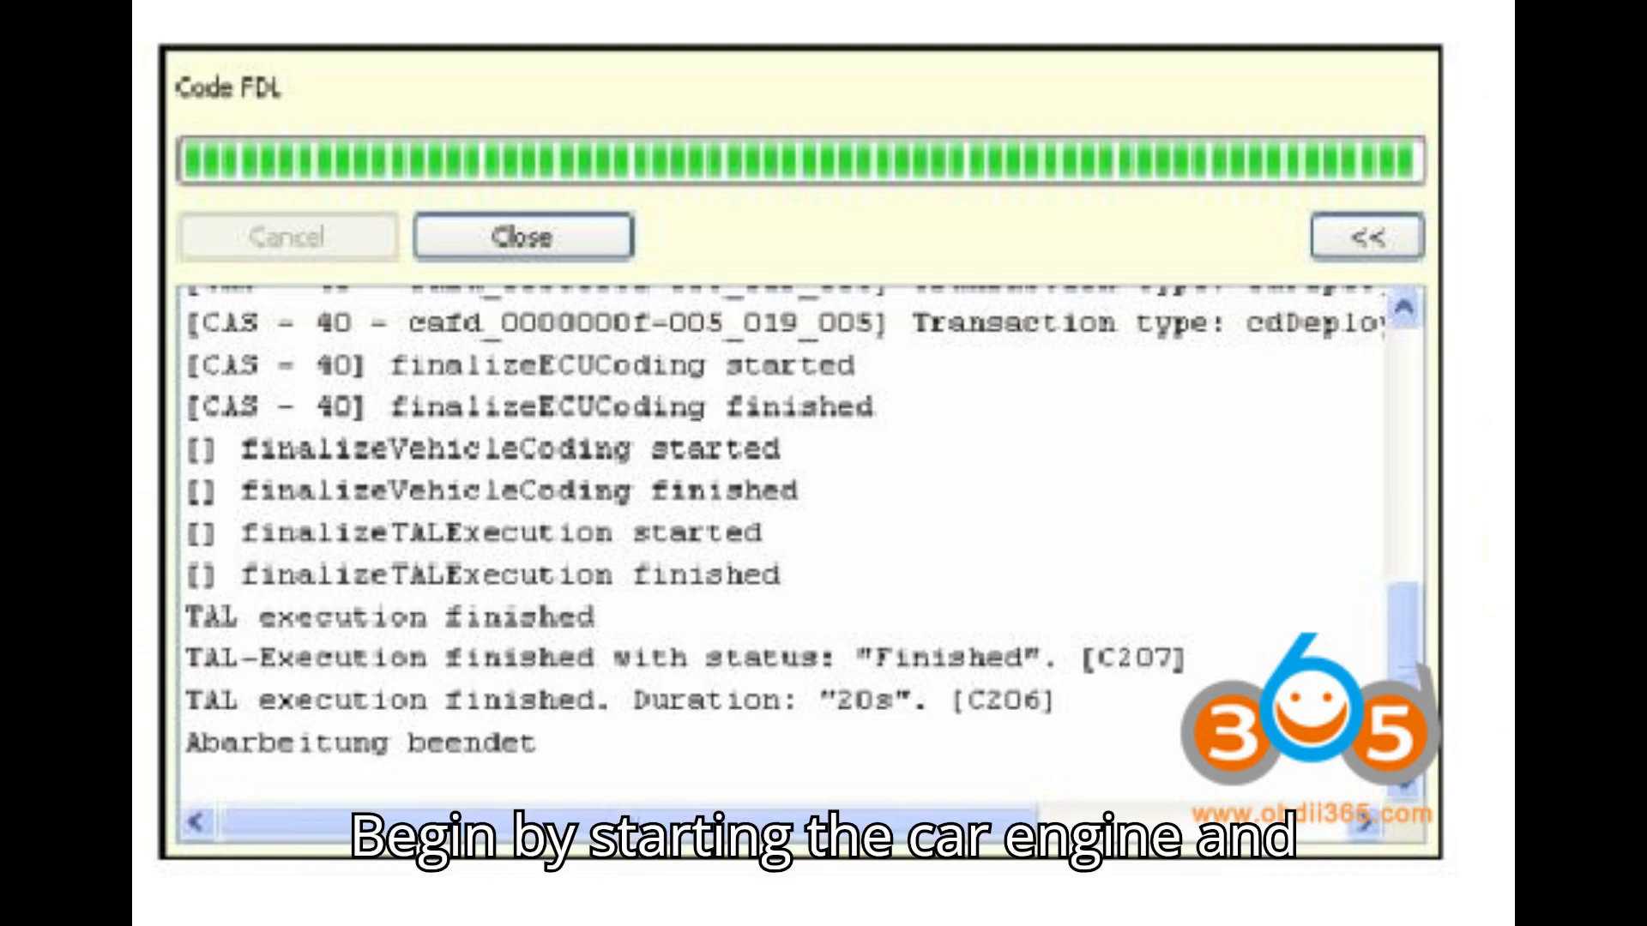
click(521, 239)
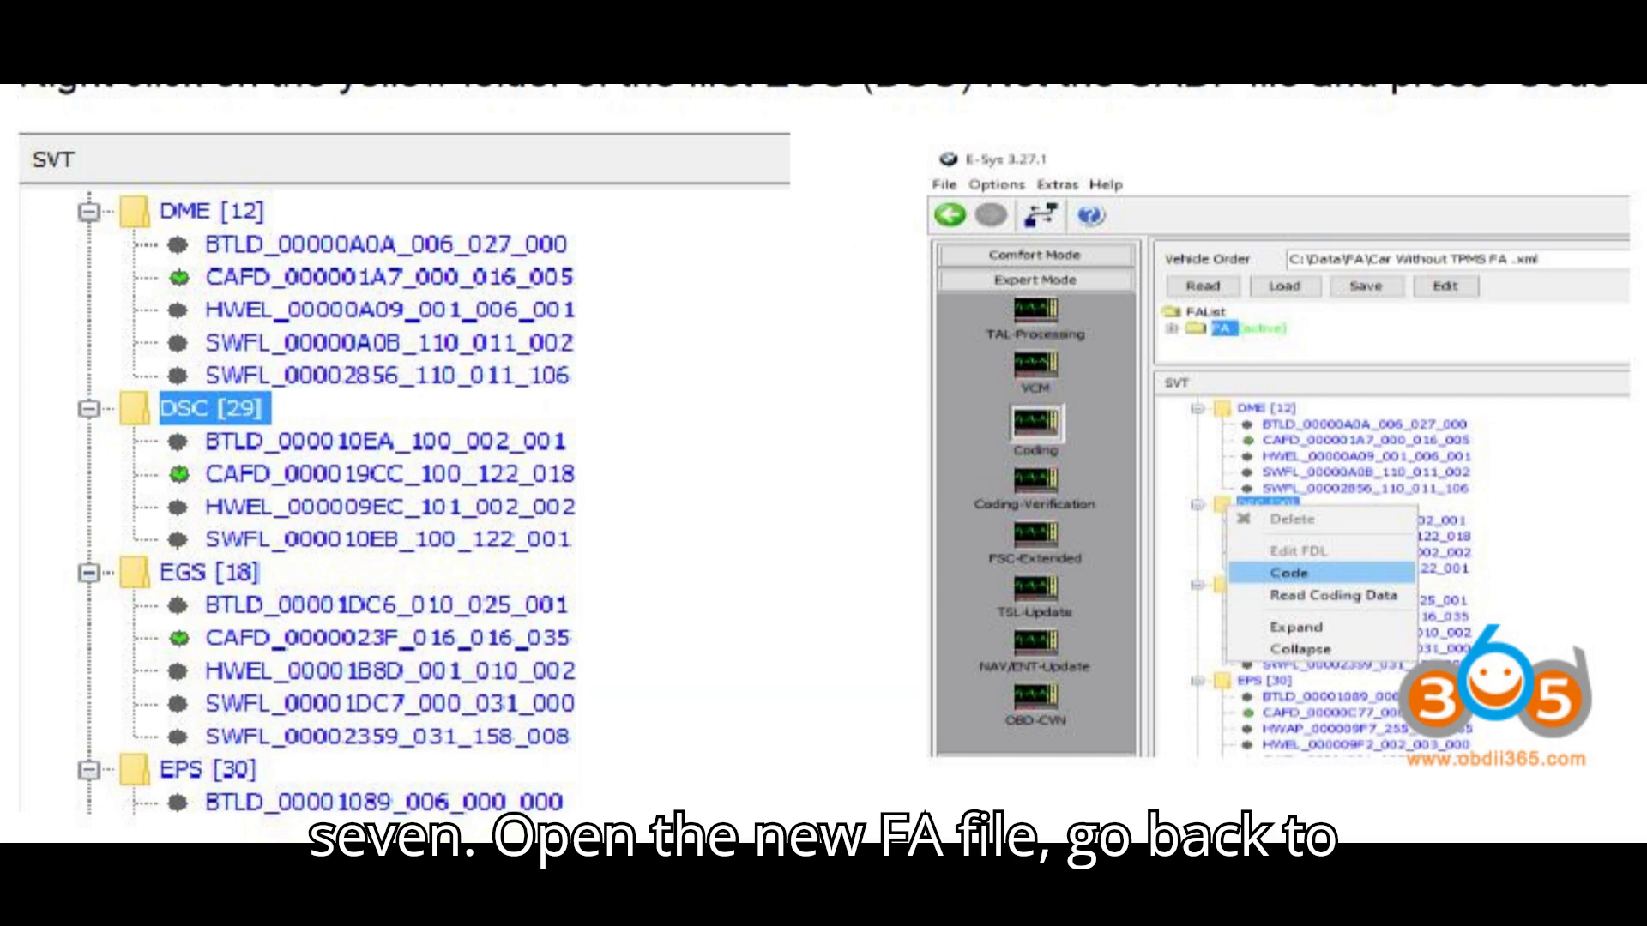
click(1297, 573)
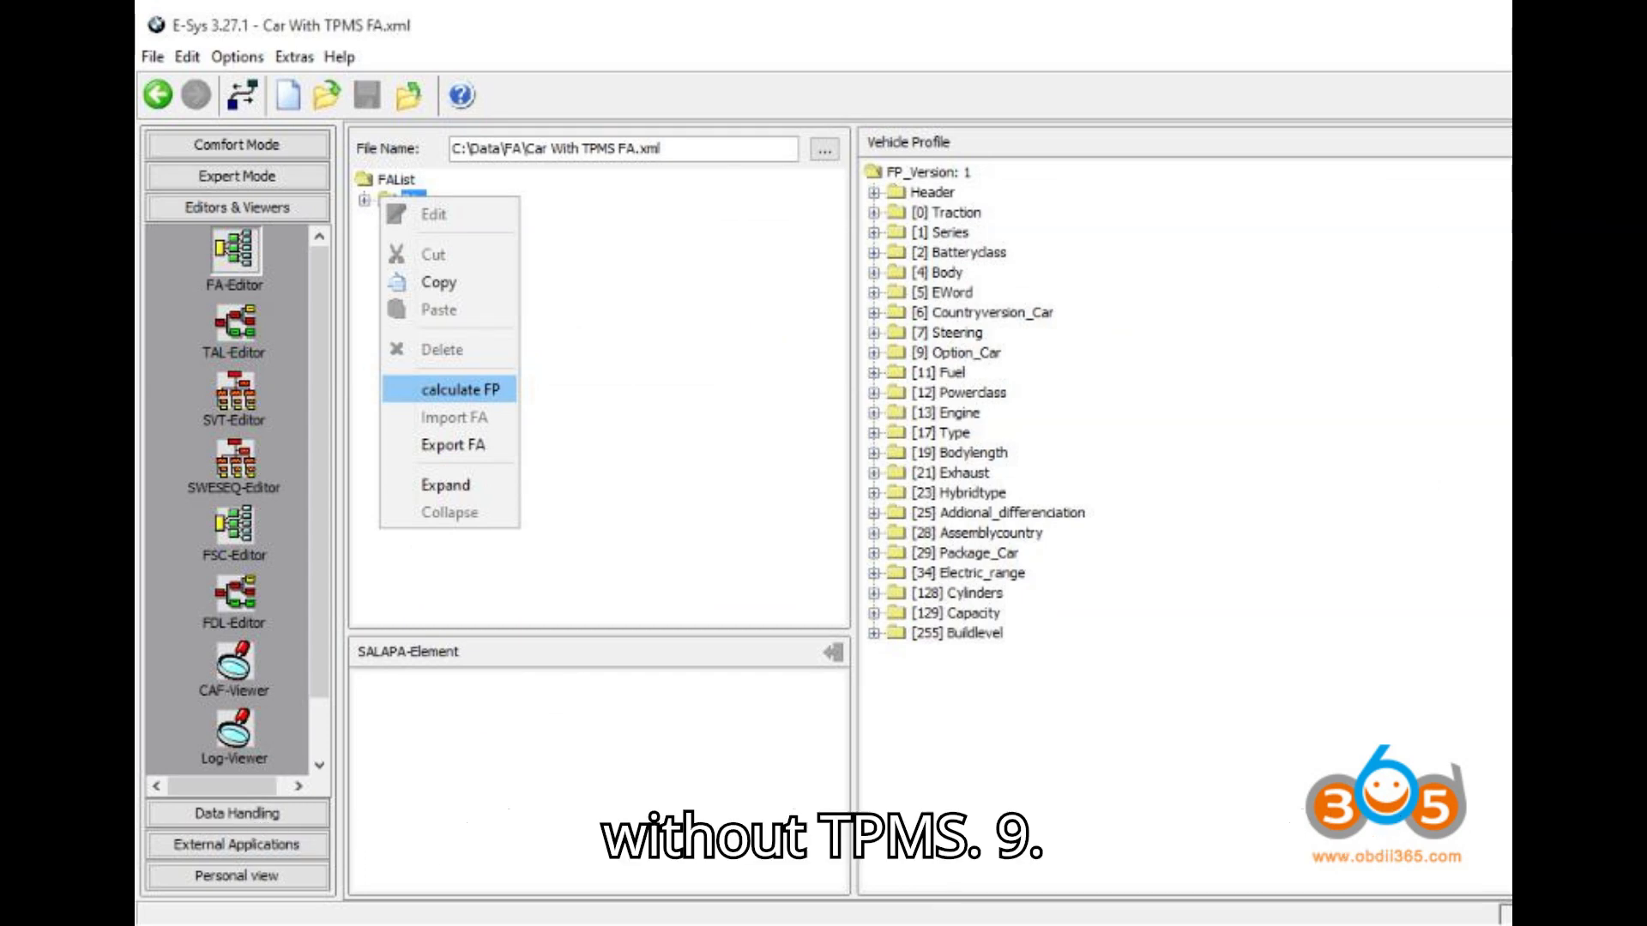
click(450, 388)
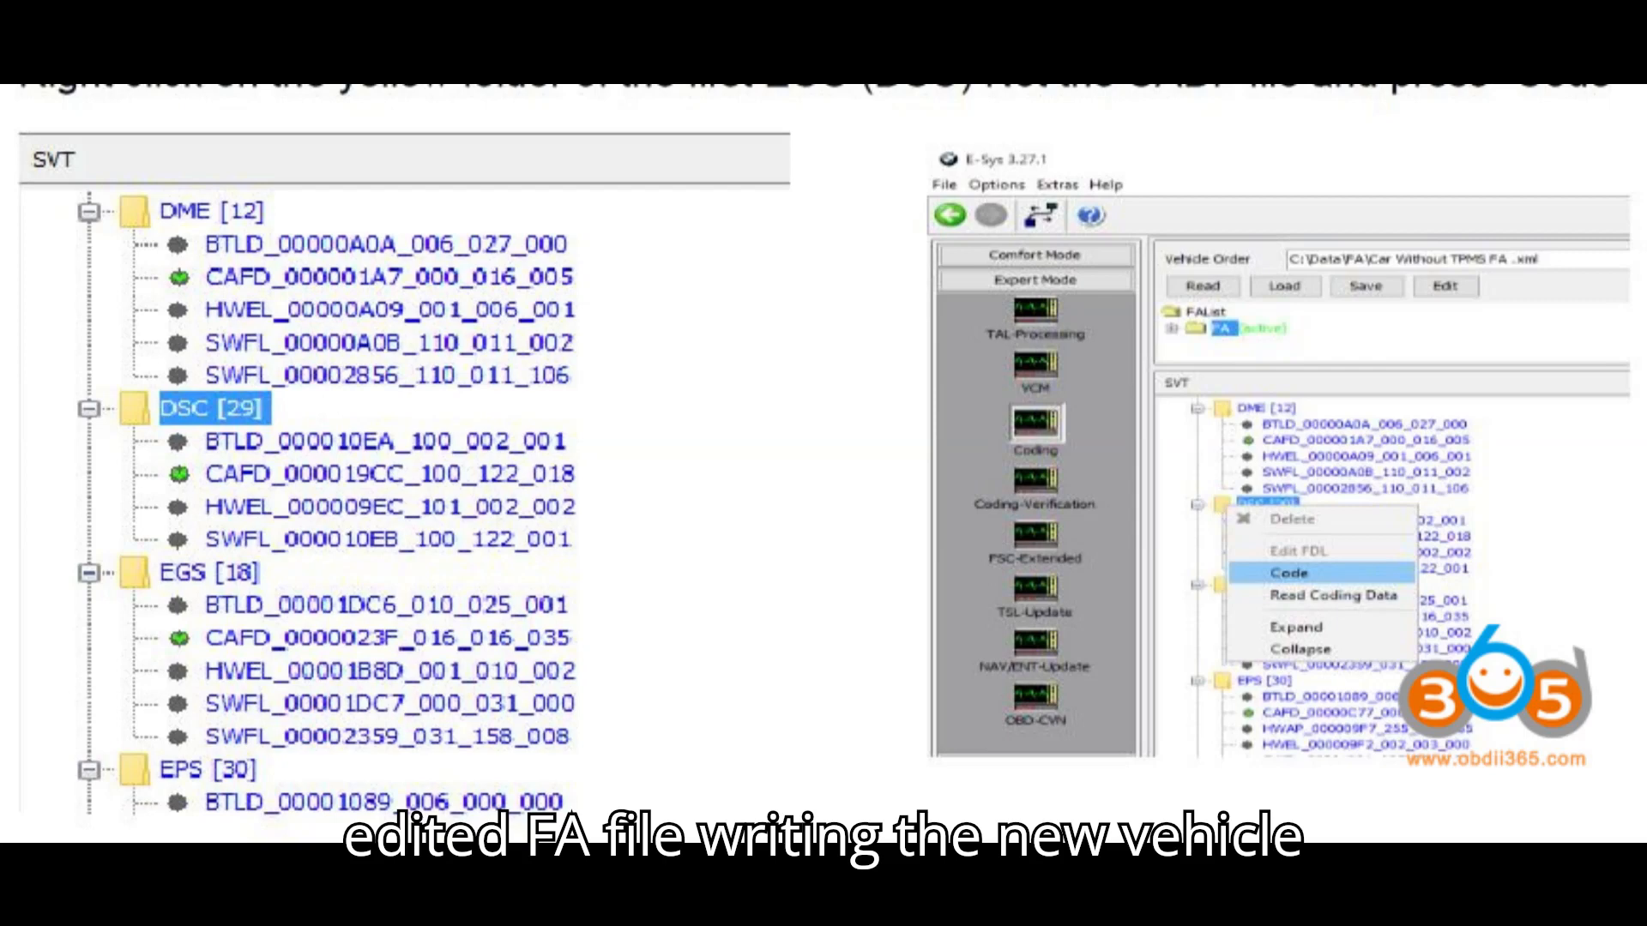
Step: Load the 'Car Without TPMS' FA vehicle order in Expert Mode Coding with the ECU list populated
click(1290, 573)
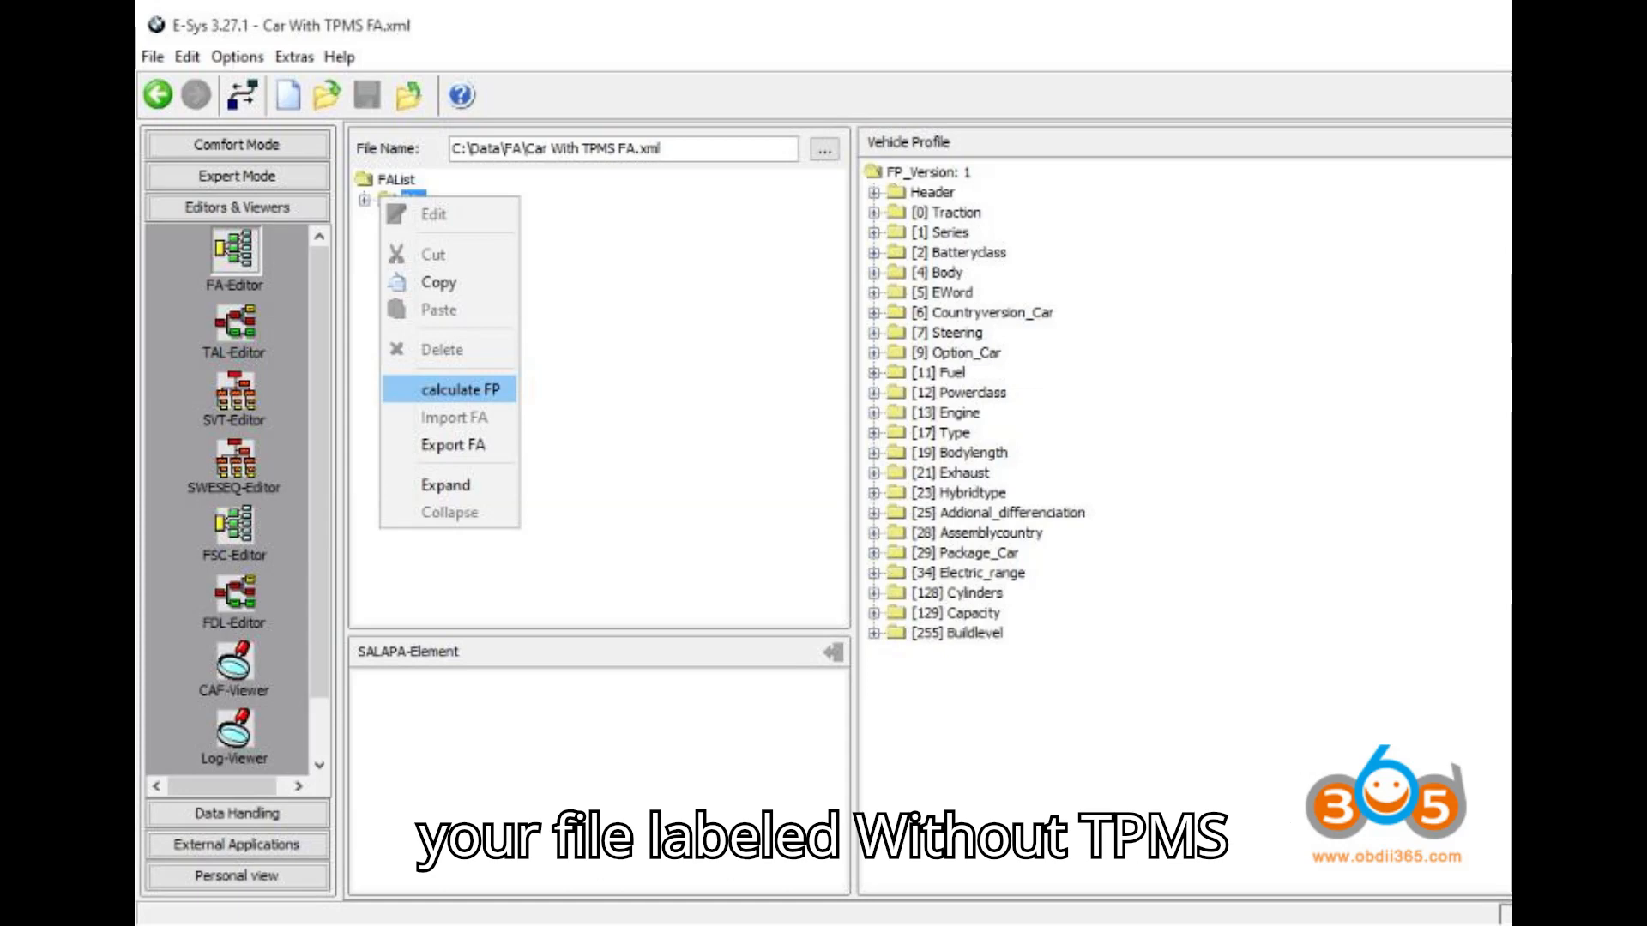
click(463, 388)
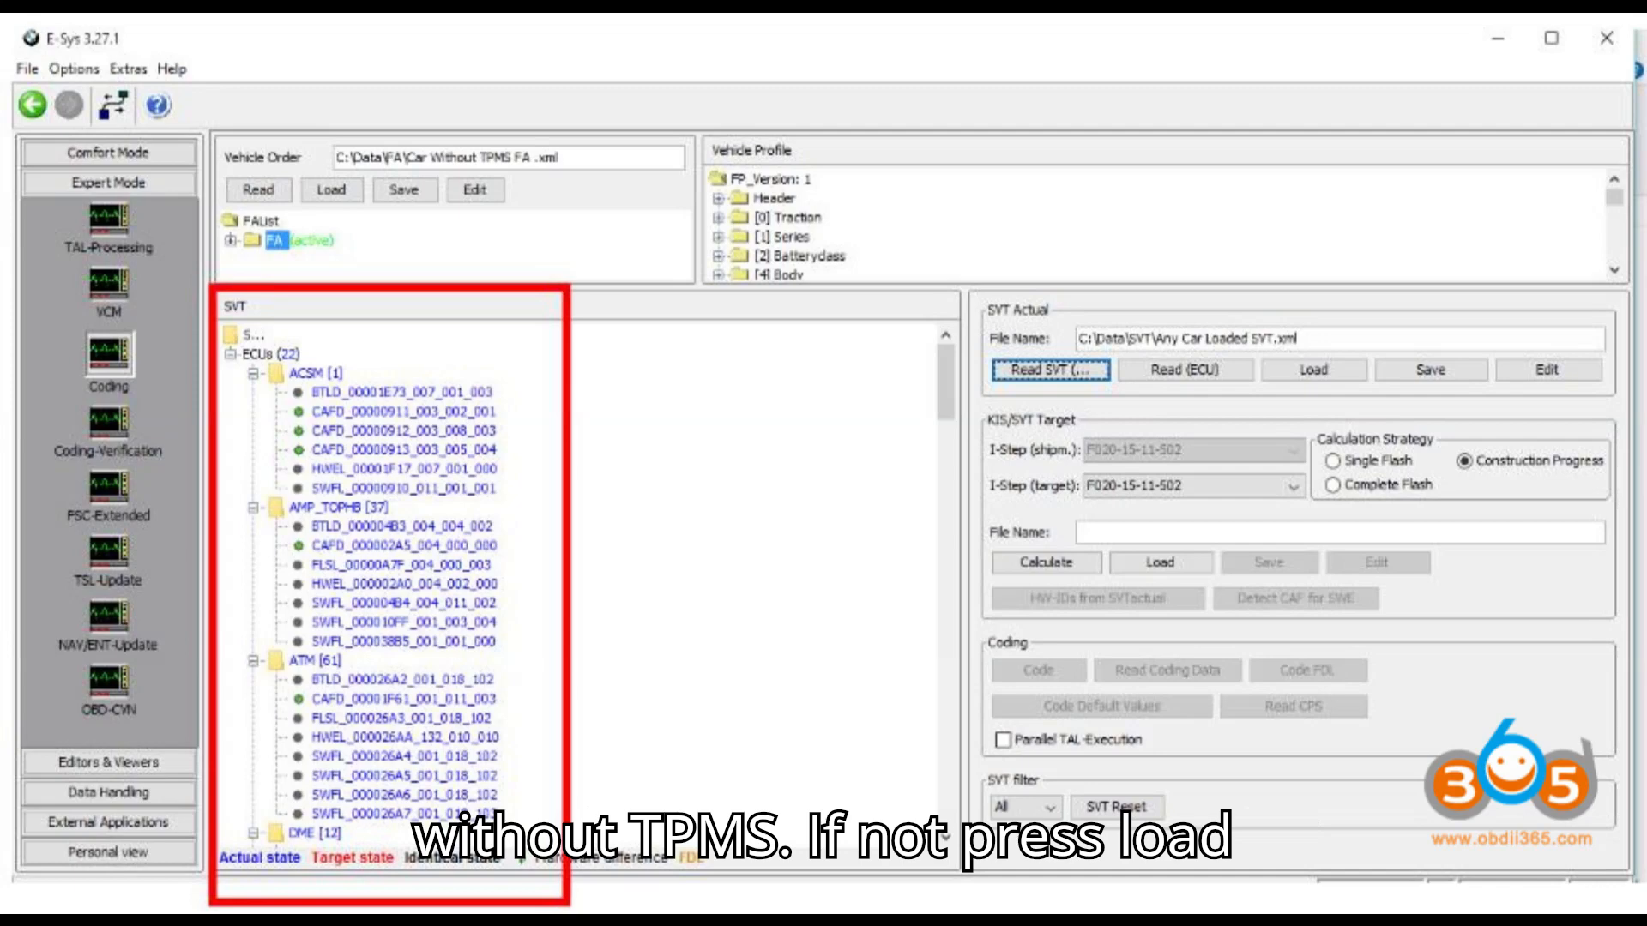
Step: Code the DSC module again so the Code FDL log reports TAL execution finished
right_click(1266, 518)
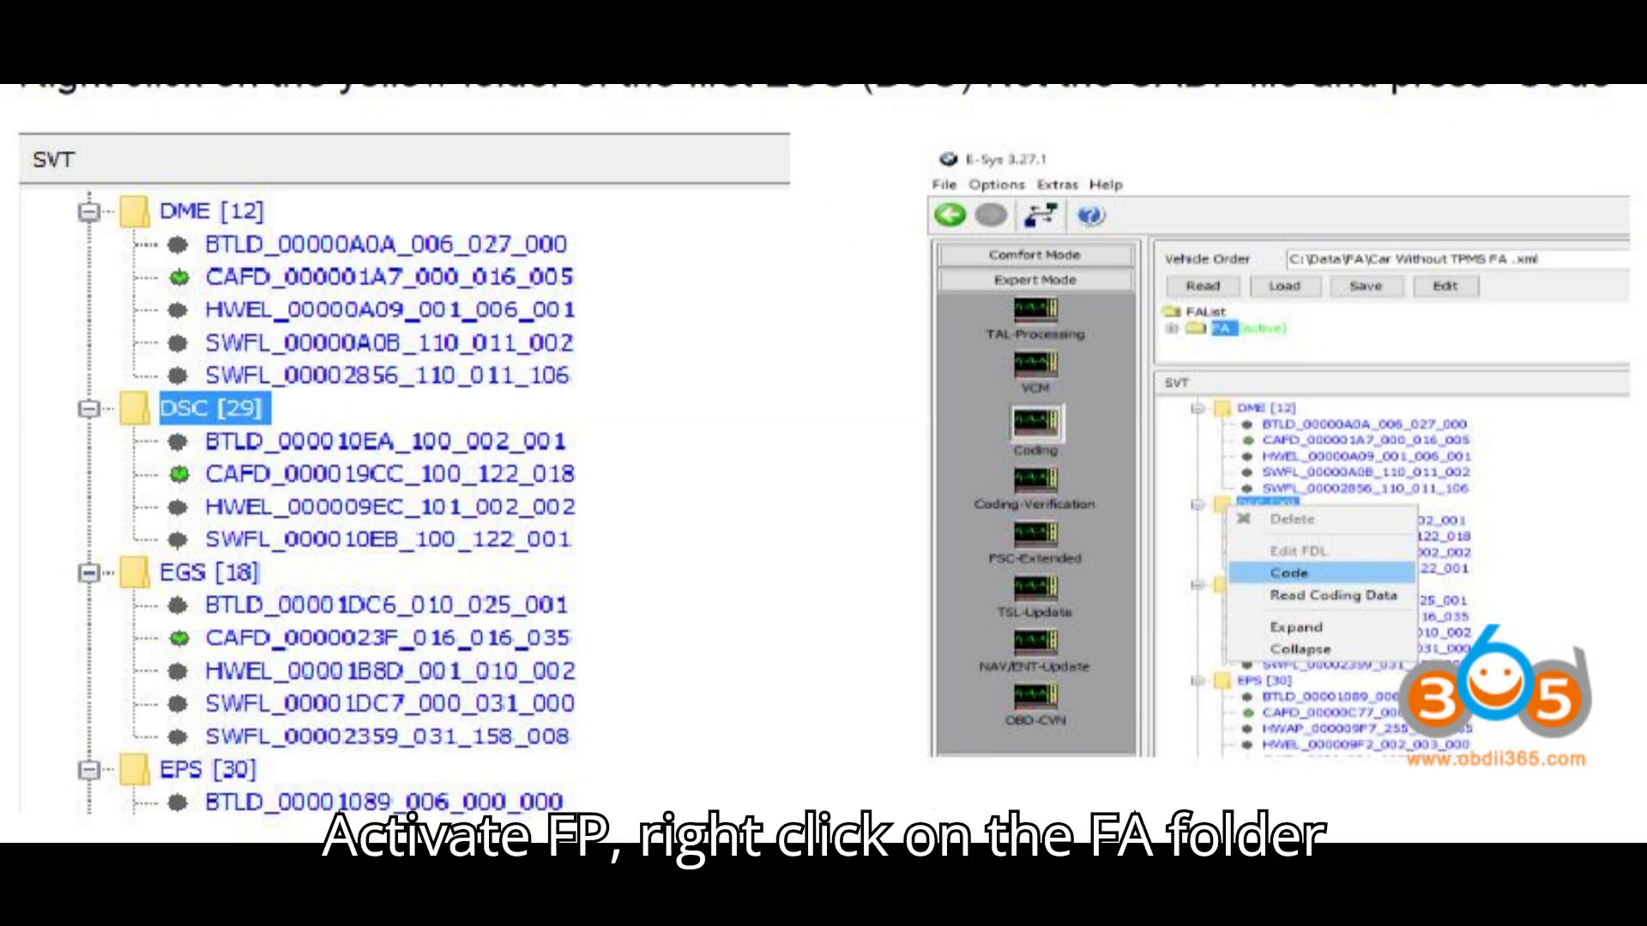
click(1290, 573)
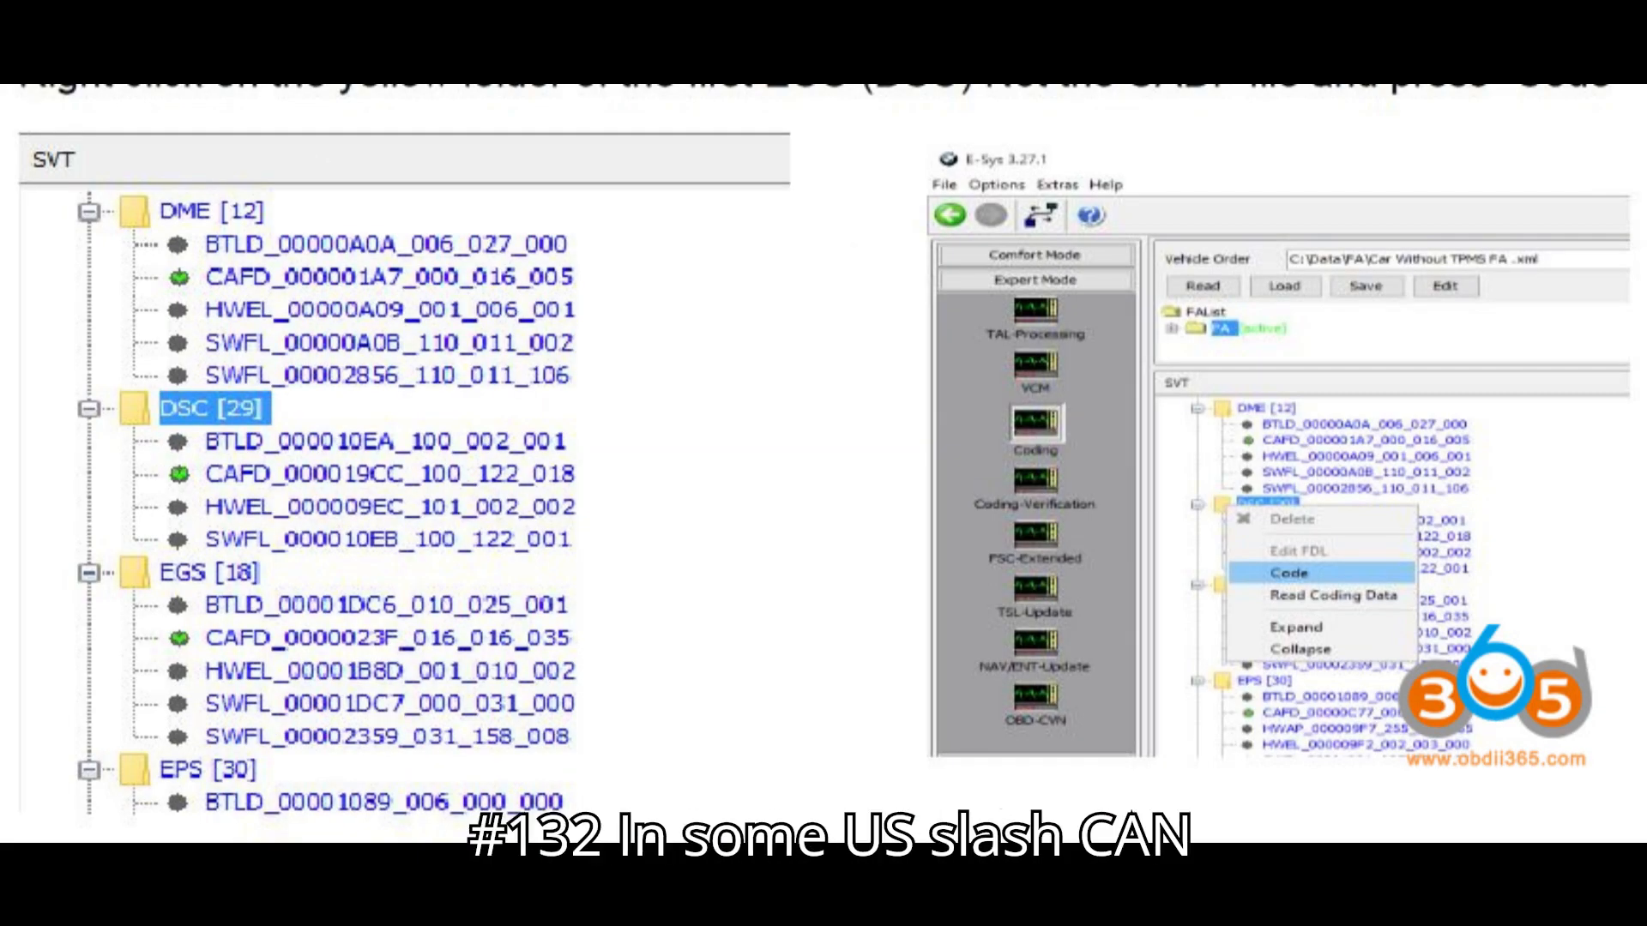
click(1290, 573)
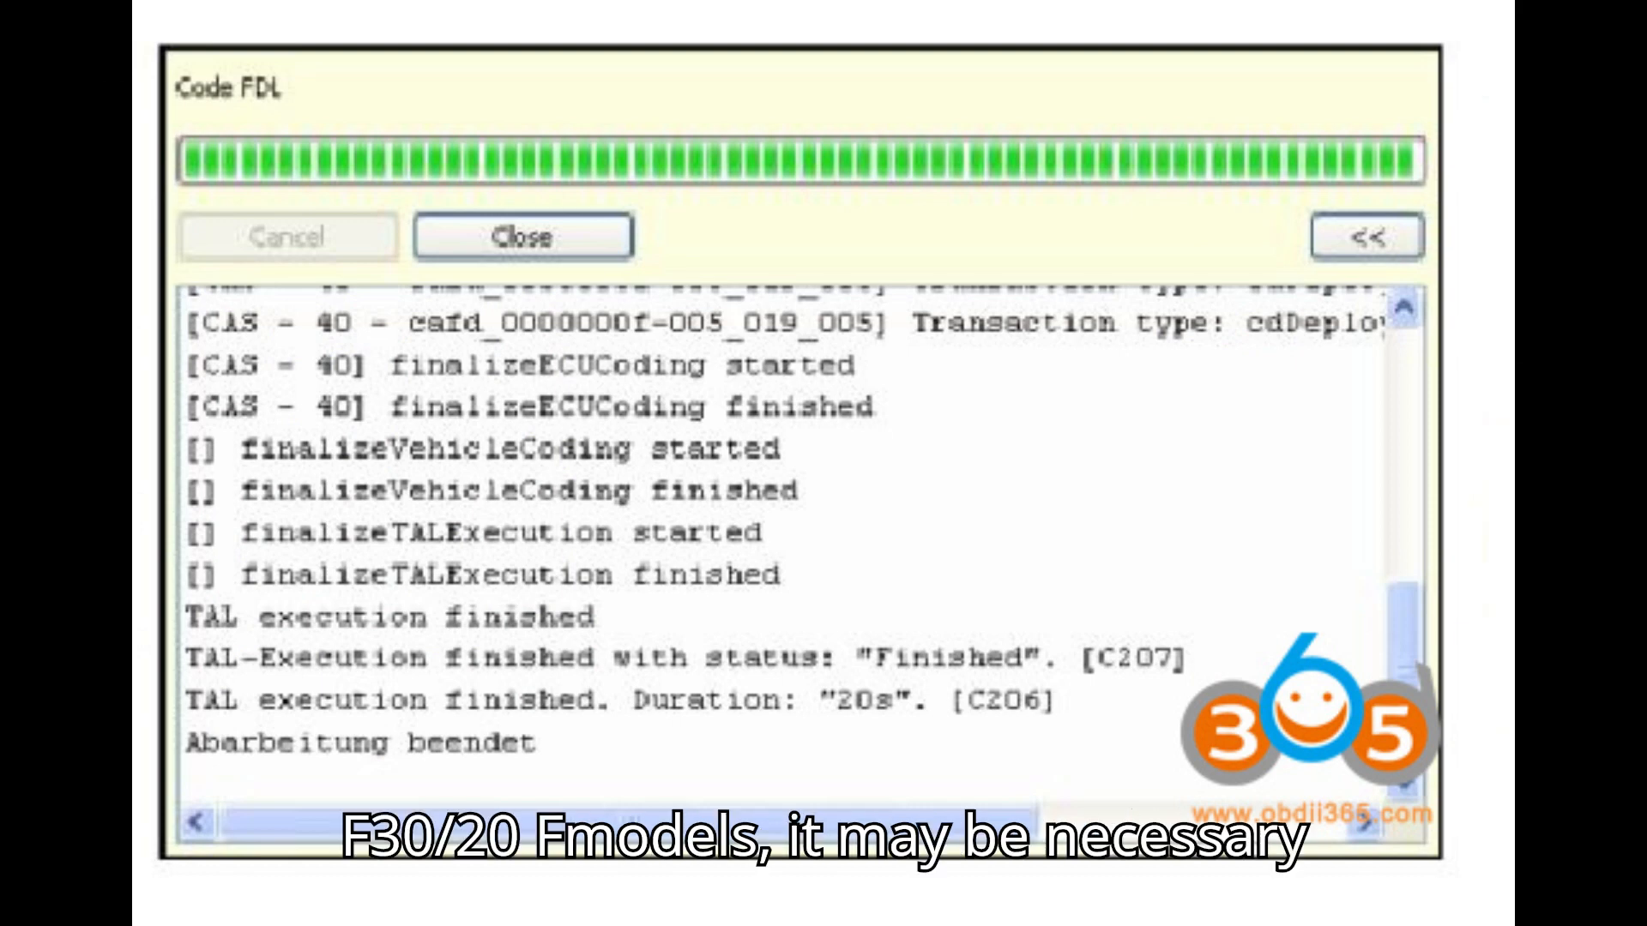